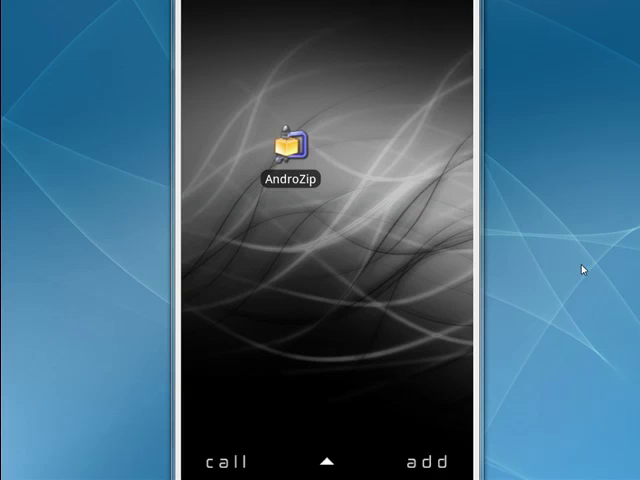
{"action": "mouse_move", "coordinate": [610, 12]}
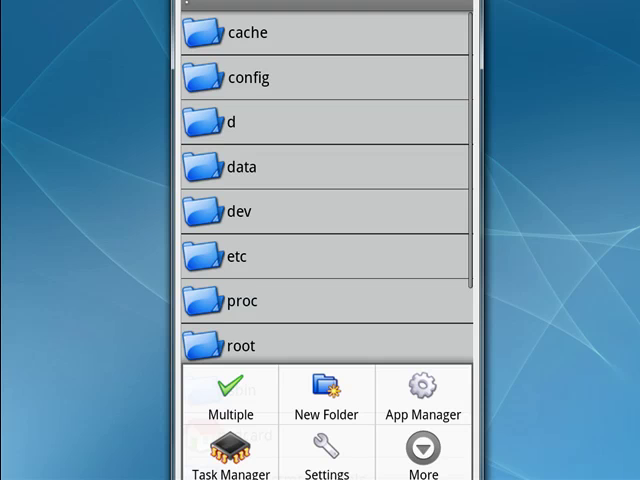
Step: Start a new folder in AndroZip's root storage listing
{"action": "left_click", "coordinate": [326, 393]}
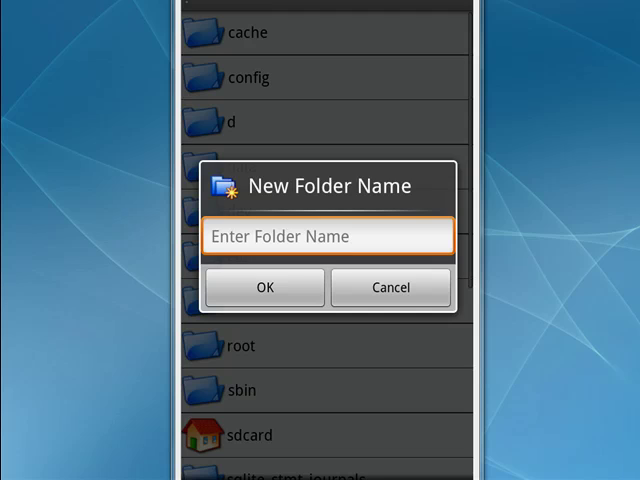
Step: Enter 'alarms' as the new folder name
{"action": "type", "text": "alarms"}
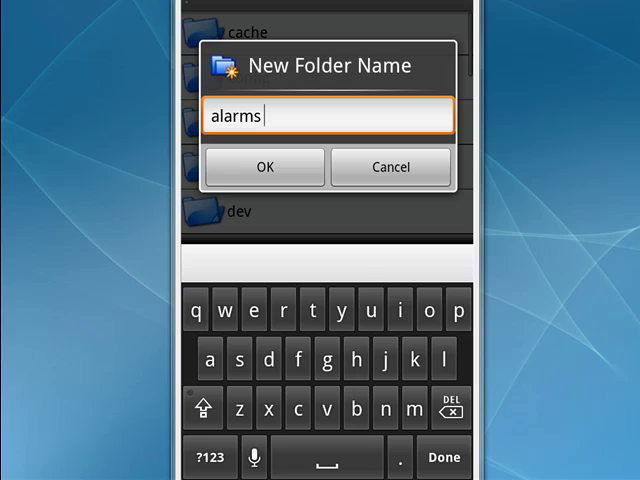